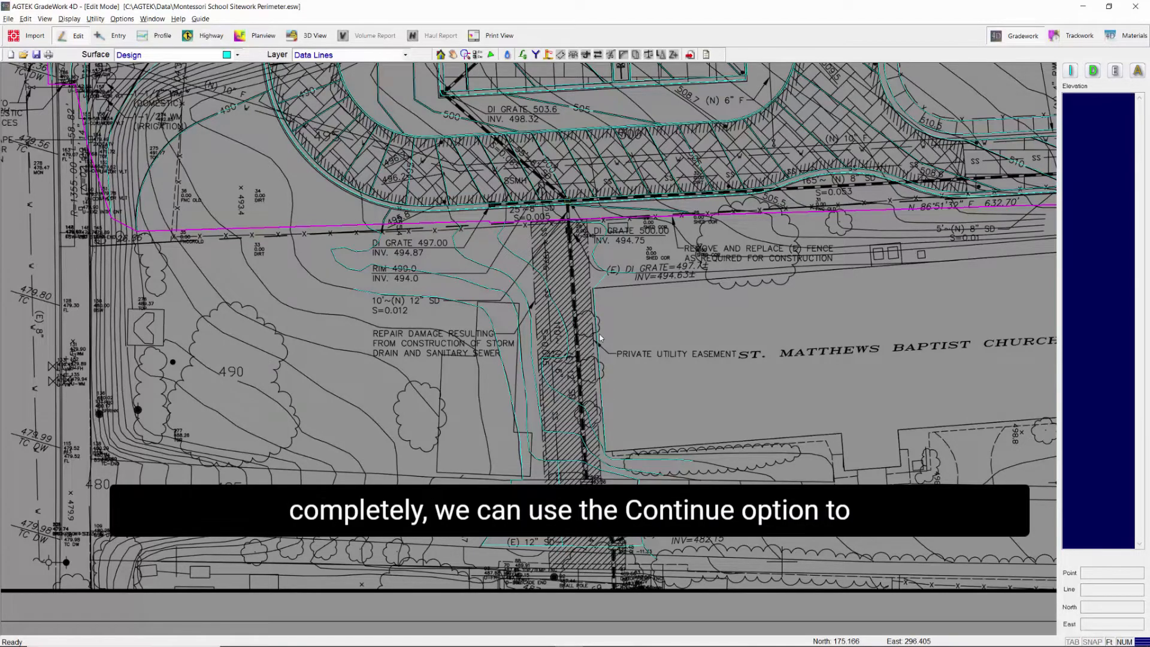
mouse_move(603, 340)
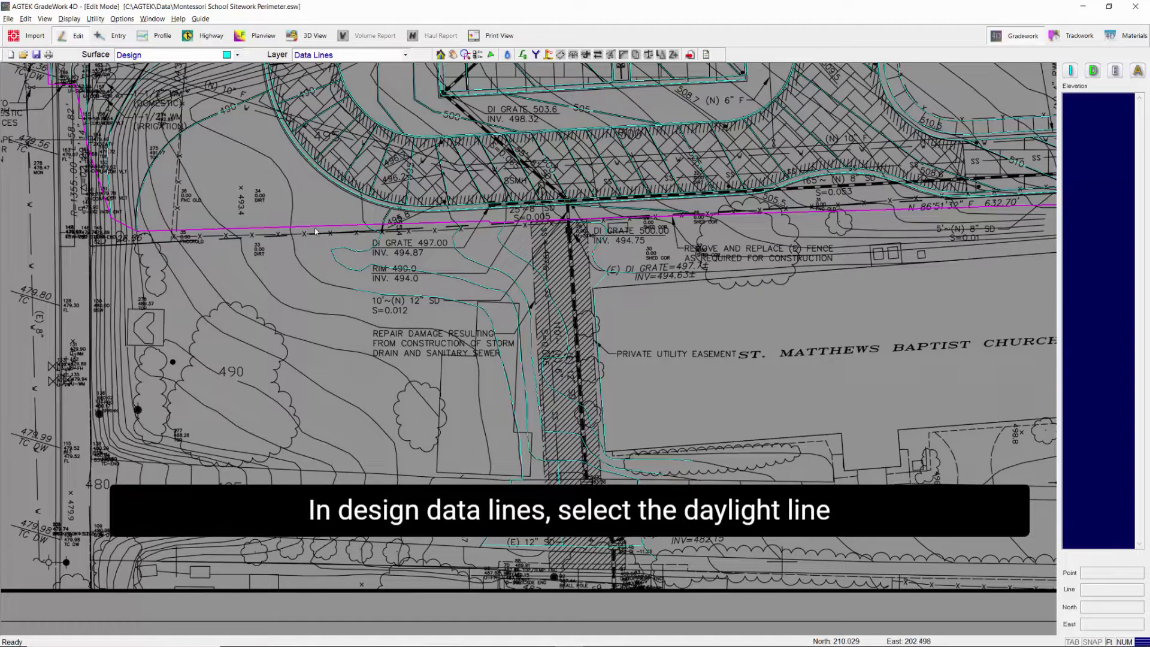
Select the old daylight line and delete it.
left_click(326, 226)
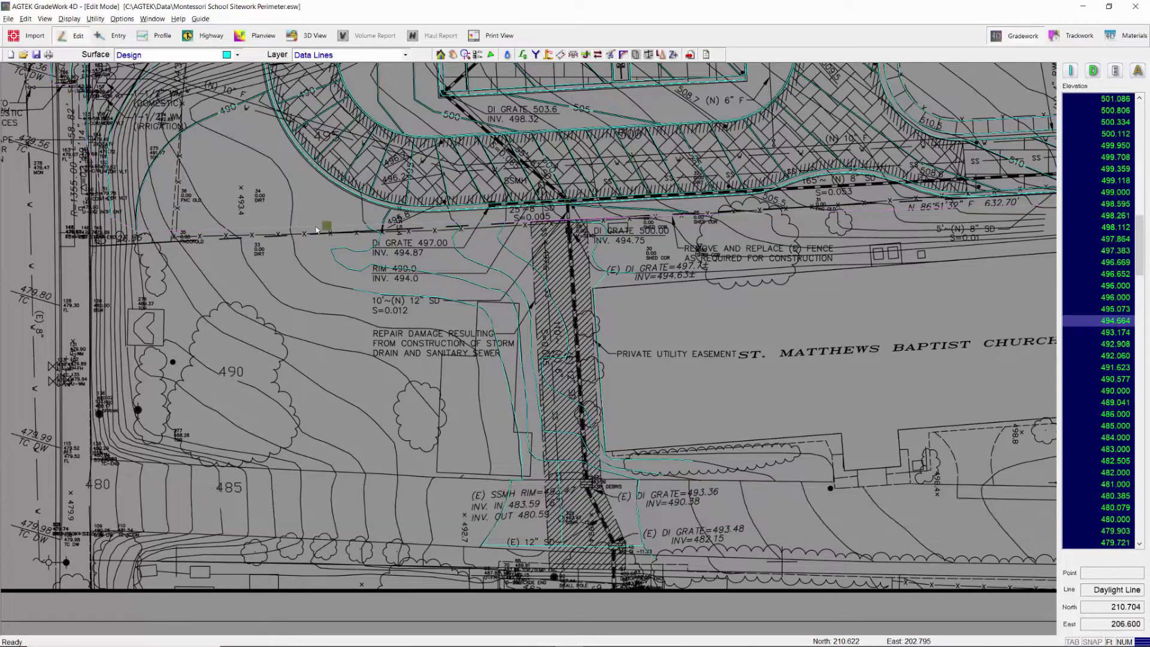
right_click(326, 232)
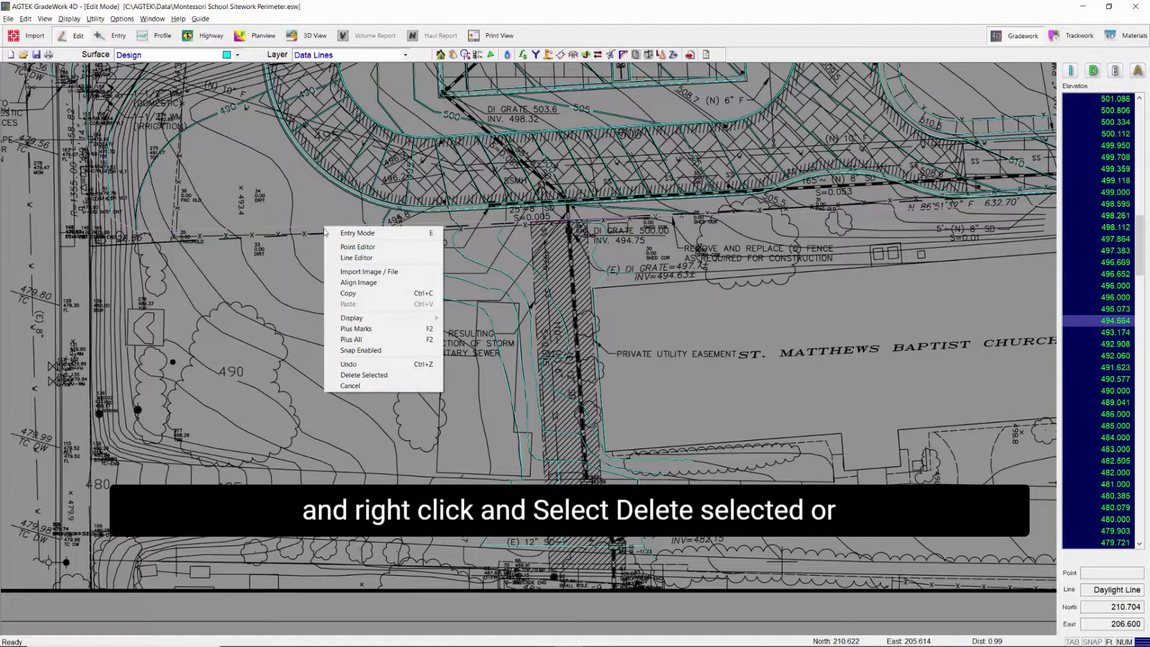
key("Delete")
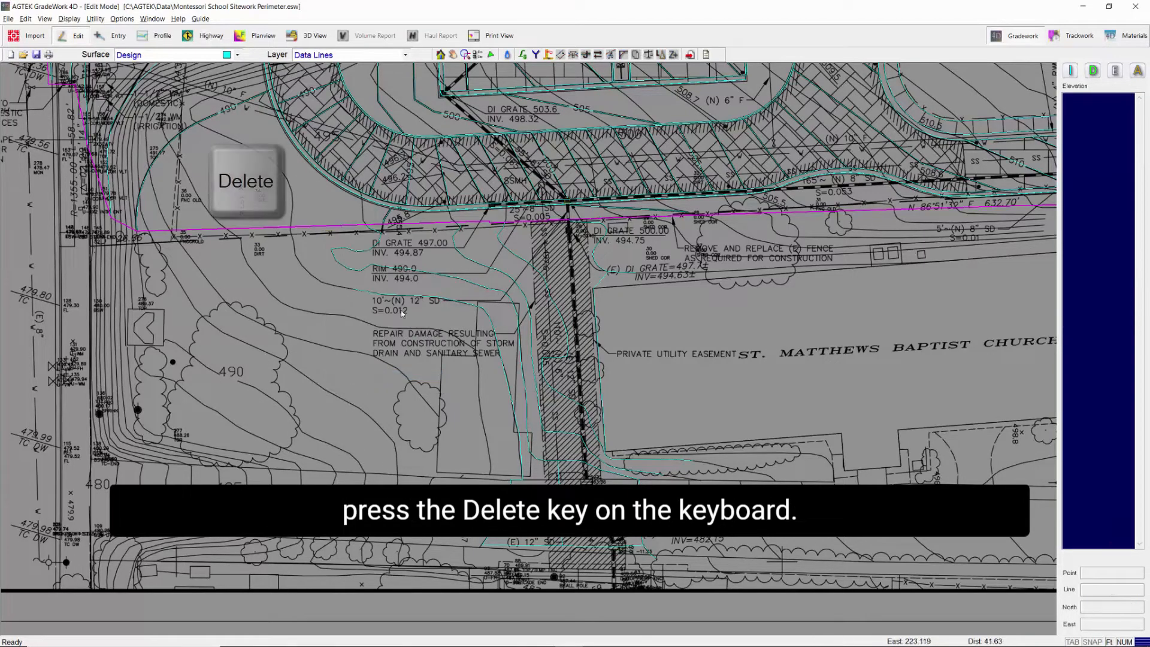
key("Delete")
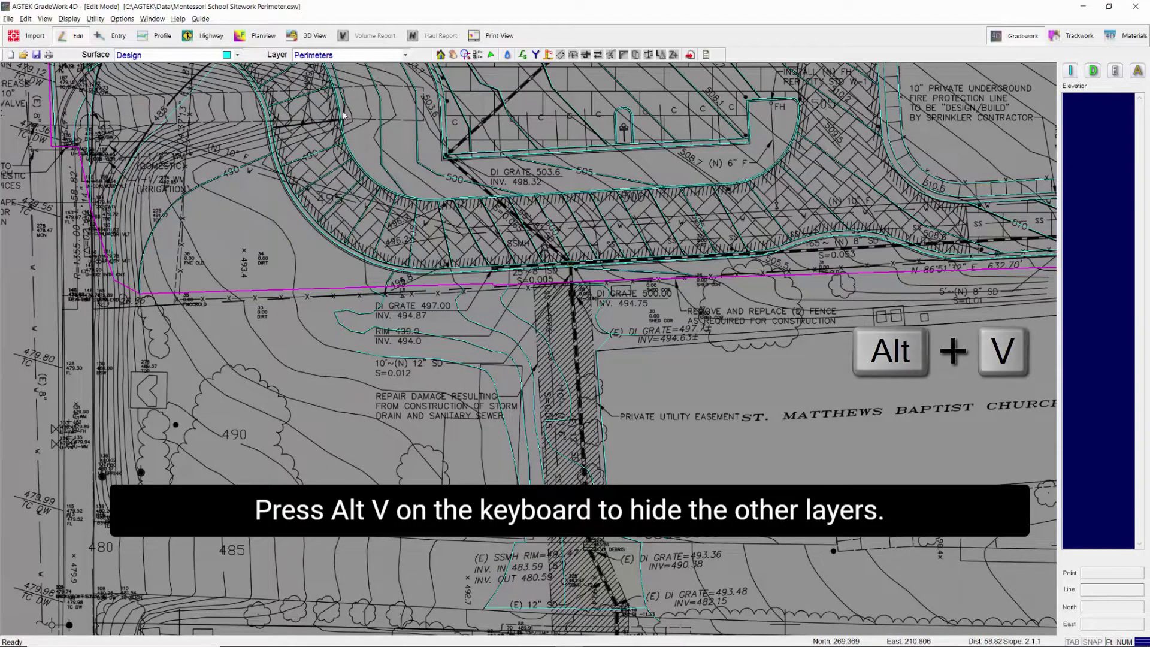
Hide all layers except Perimeters (Alt+V) and show vertex plus marks (F2).
key("alt+v")
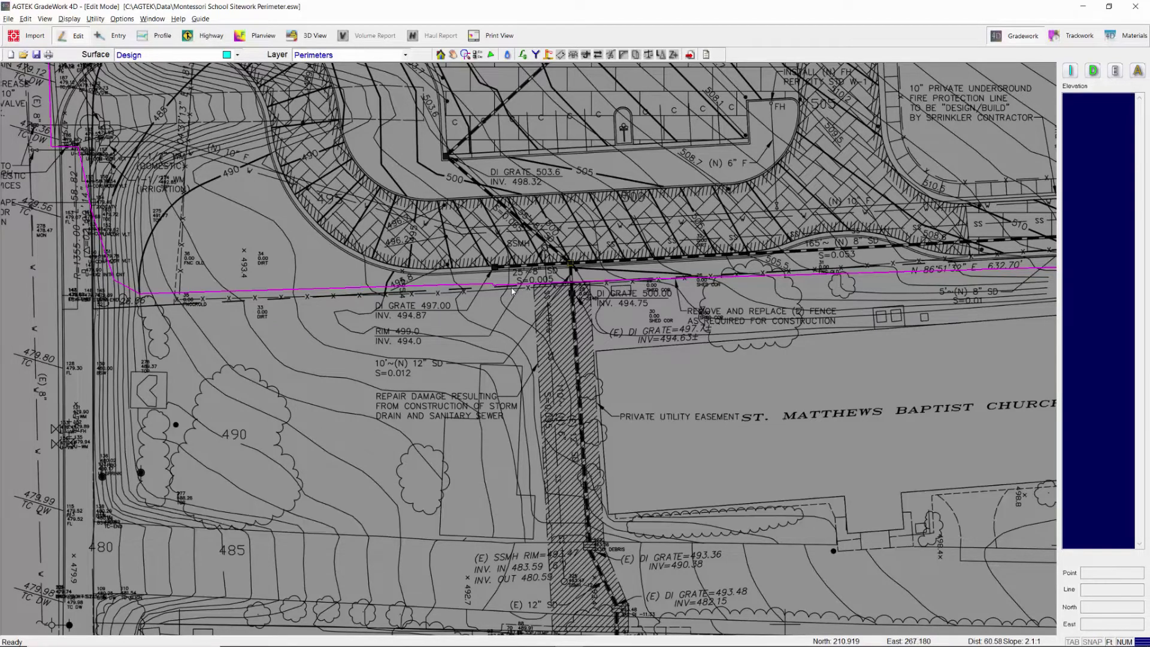
key("f2")
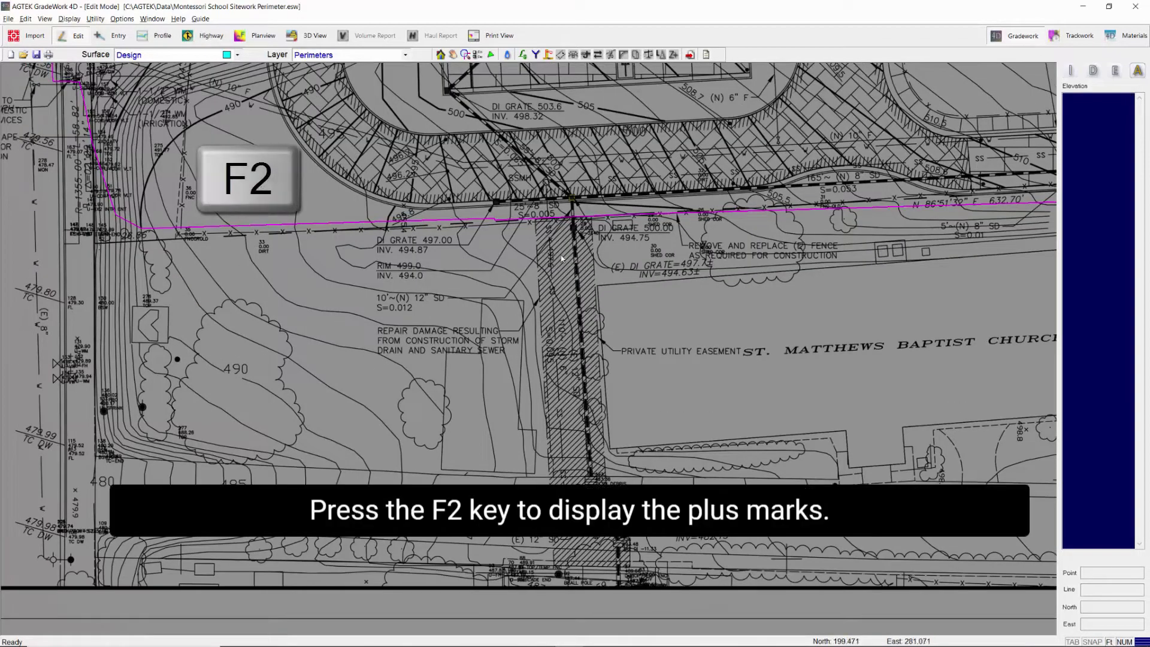
key("f2")
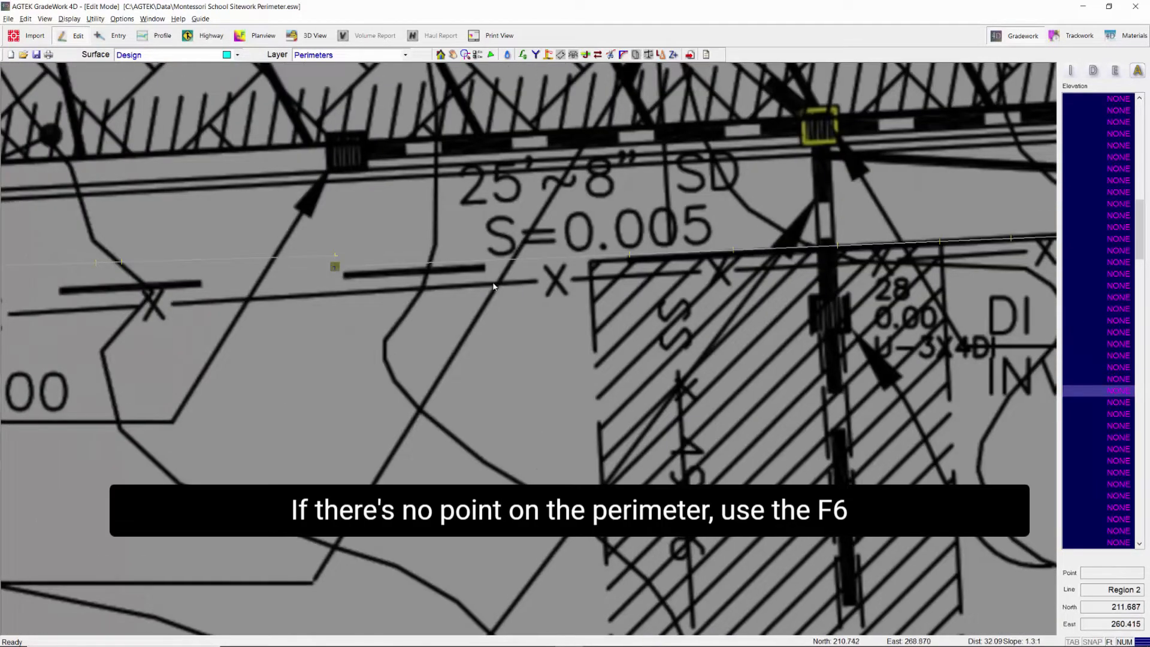
Insert a new vertex on the Region 2 perimeter and move it into position.
key("f6")
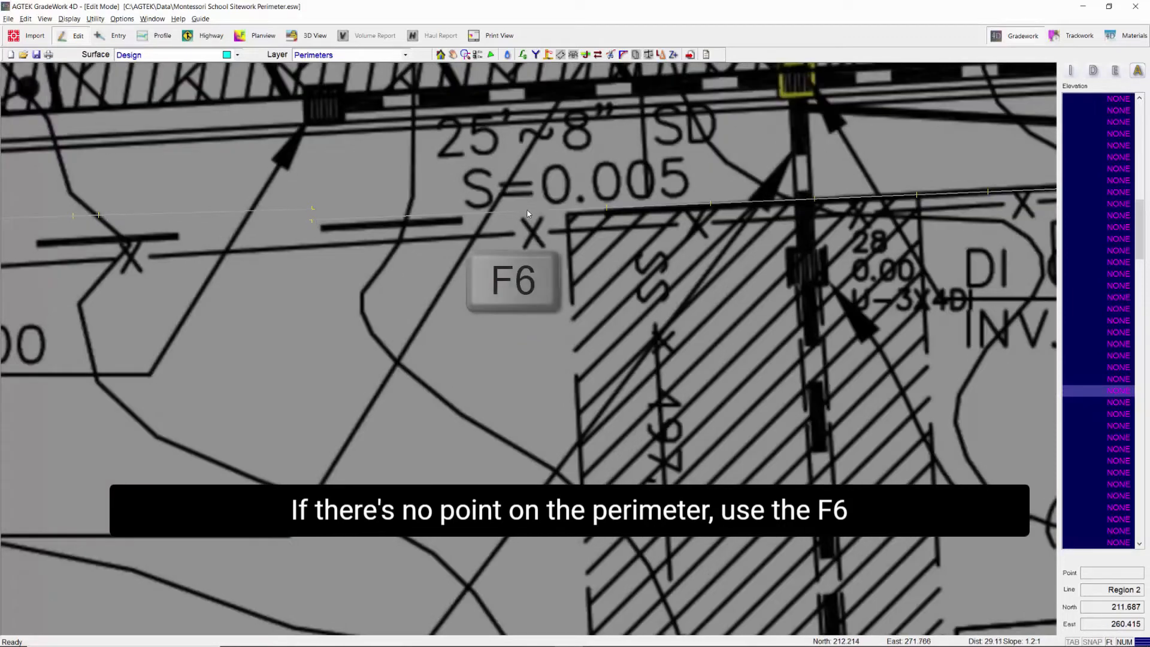
key("F6")
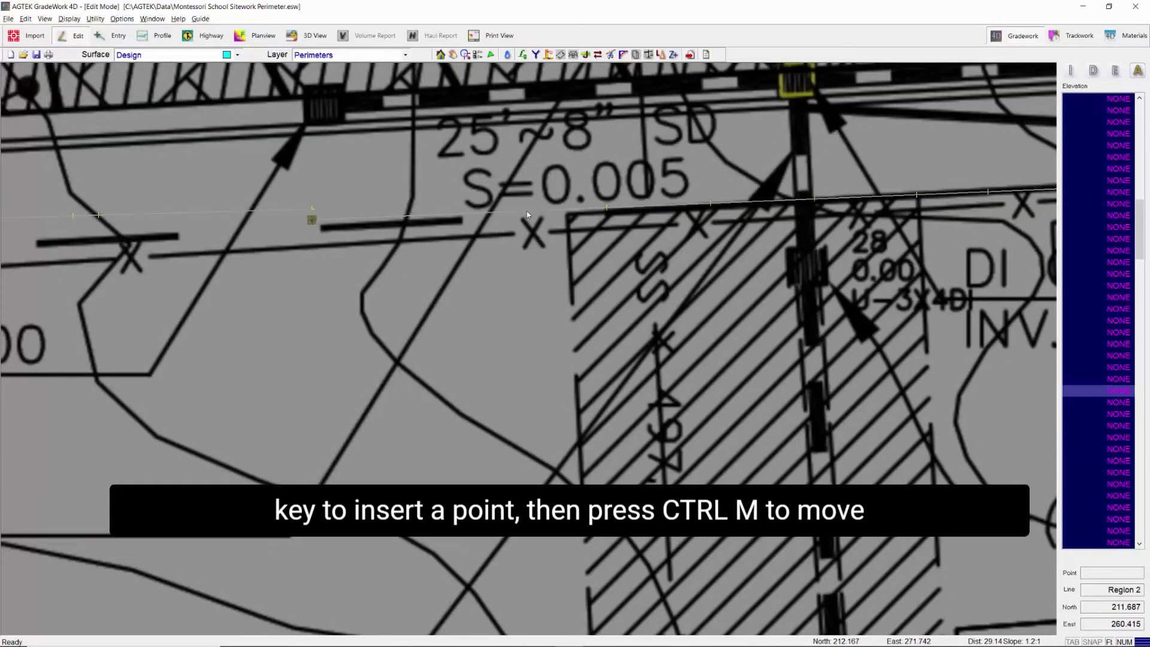
key("ctrl+m")
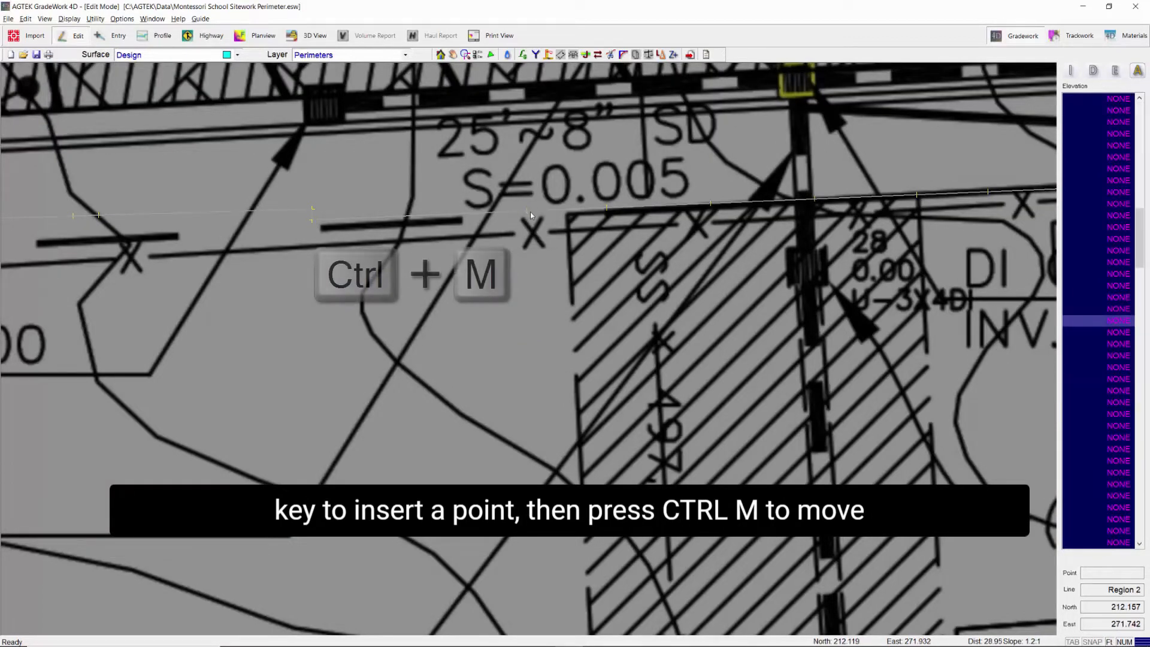
key("ctrl+m")
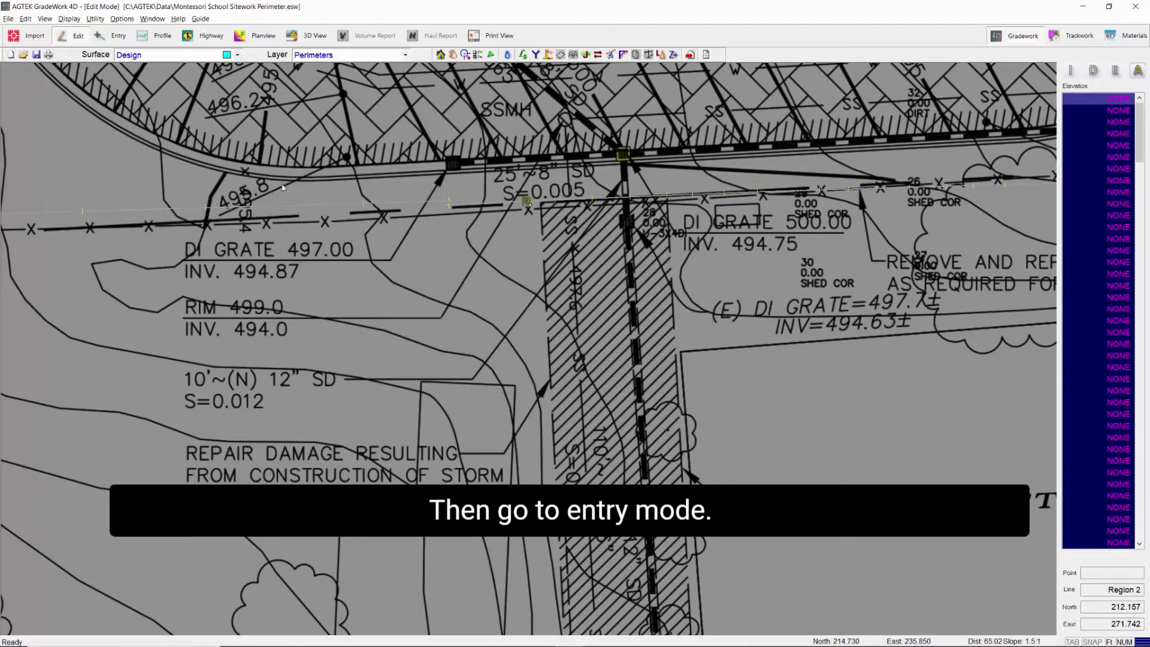
In entry mode, continue the Region 2 perimeter, deleting trailing points back to the new vertex.
left_click(118, 35)
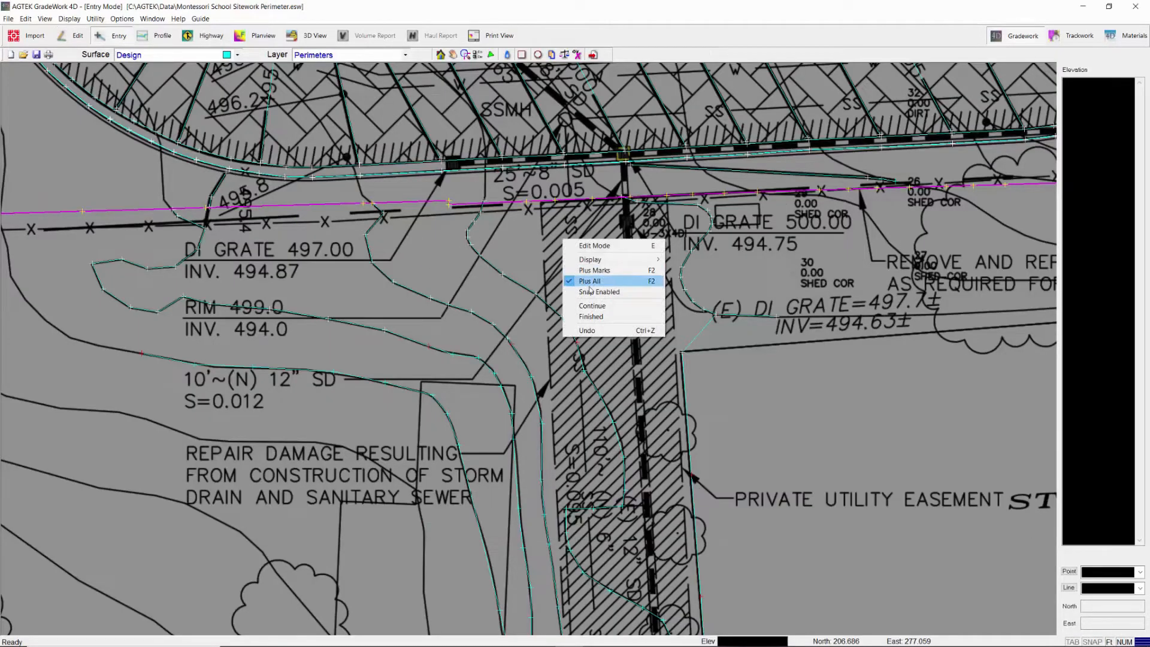
key("Backspace")
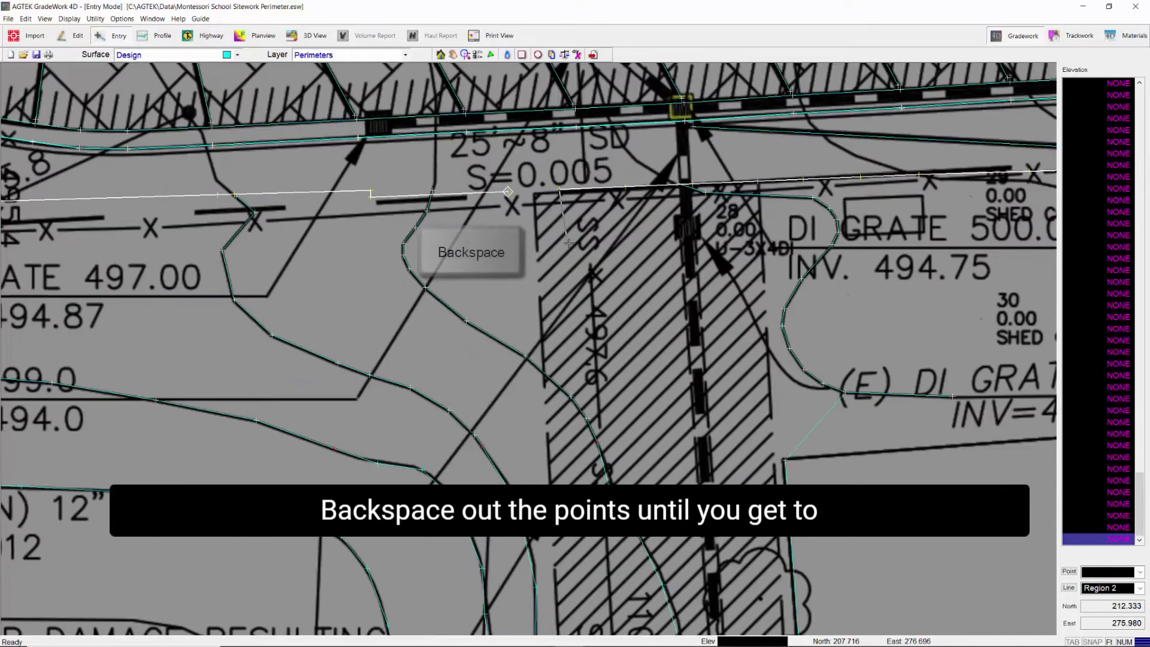
key("backspace")
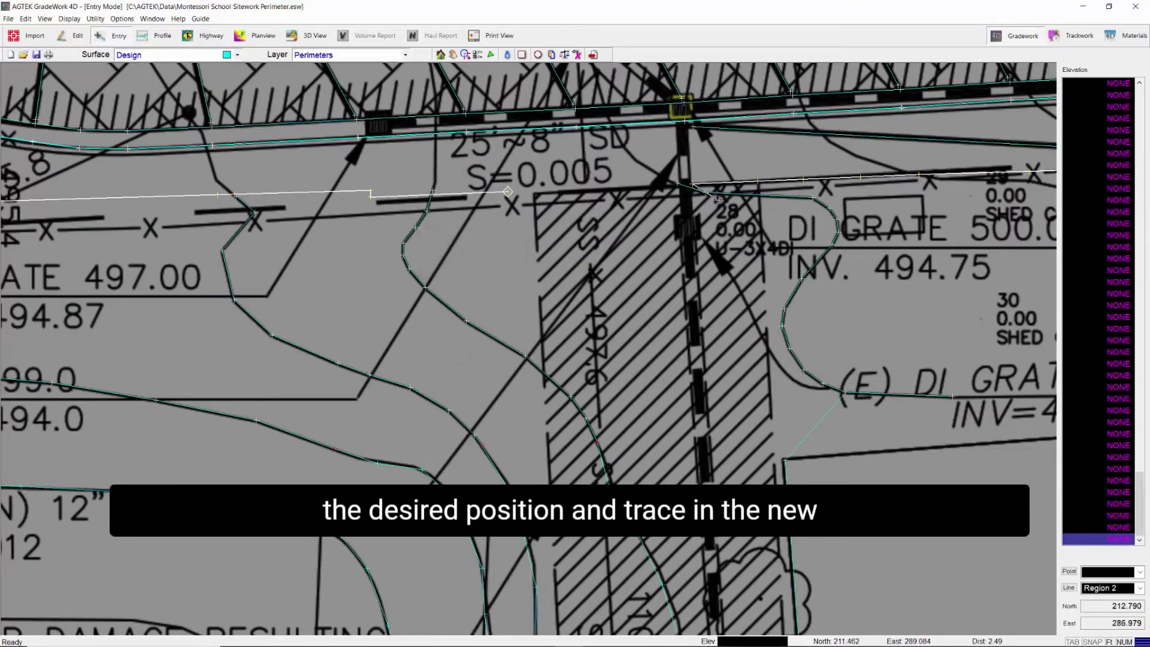